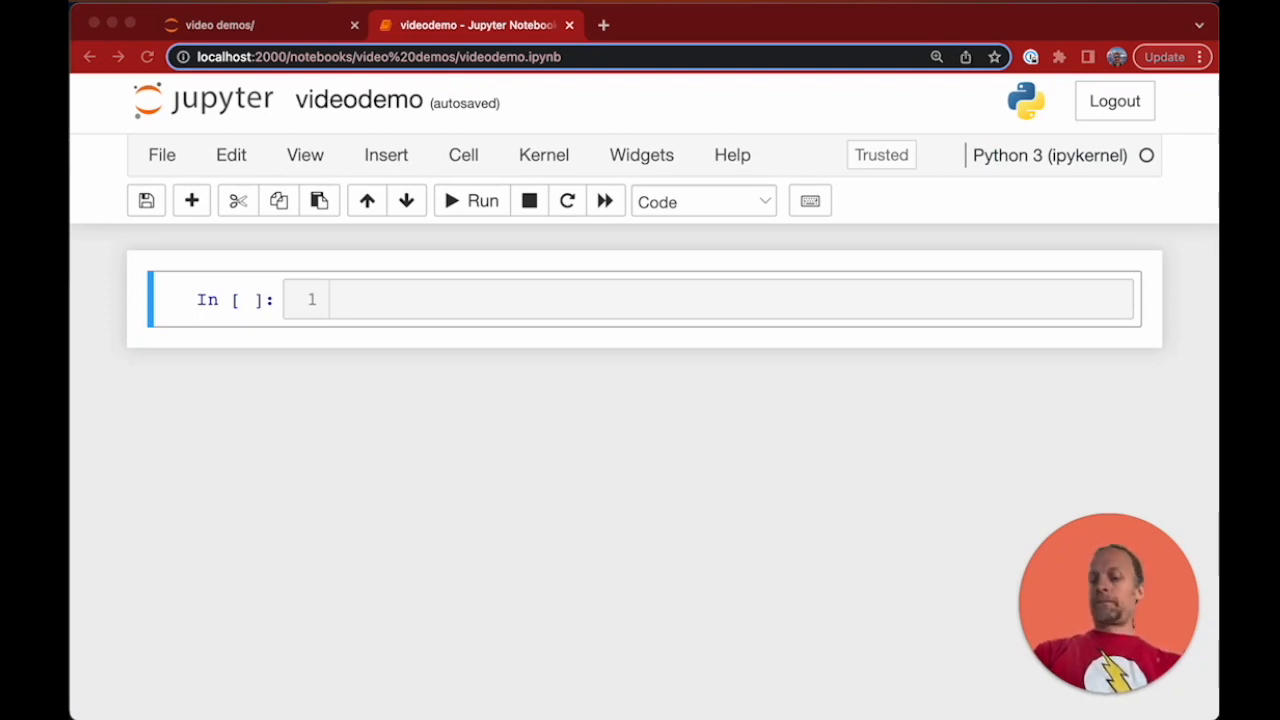
- Paste London weather request code with inline apiKey, city, days and url into the empty cell
left_click(418, 298)
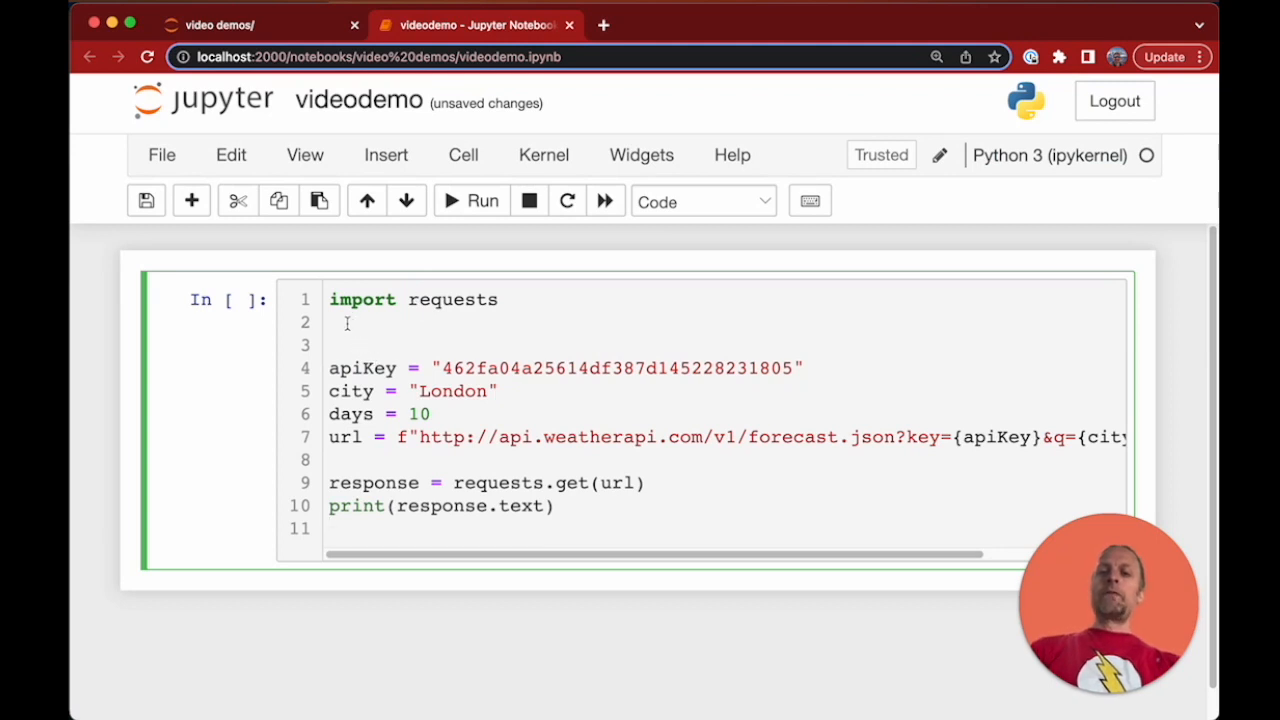
left_click(336, 528)
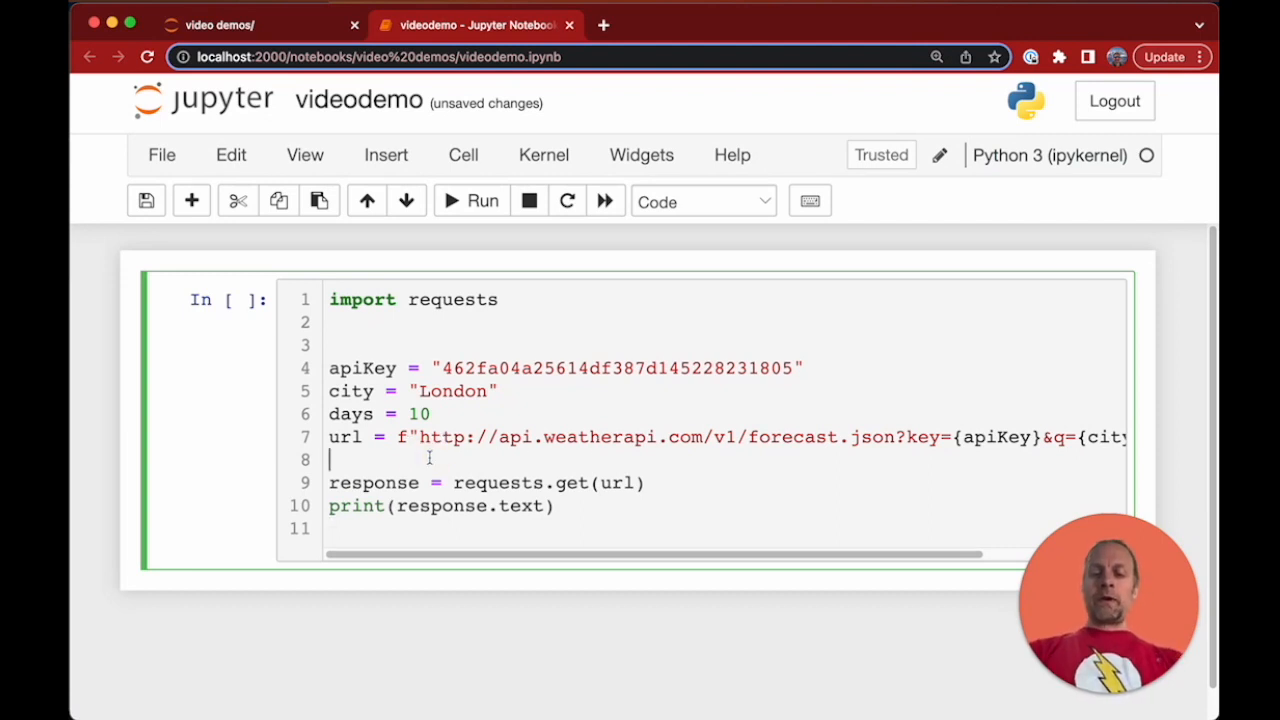
- Add print(url) after the url assignment so the request URL is shown
type("print")
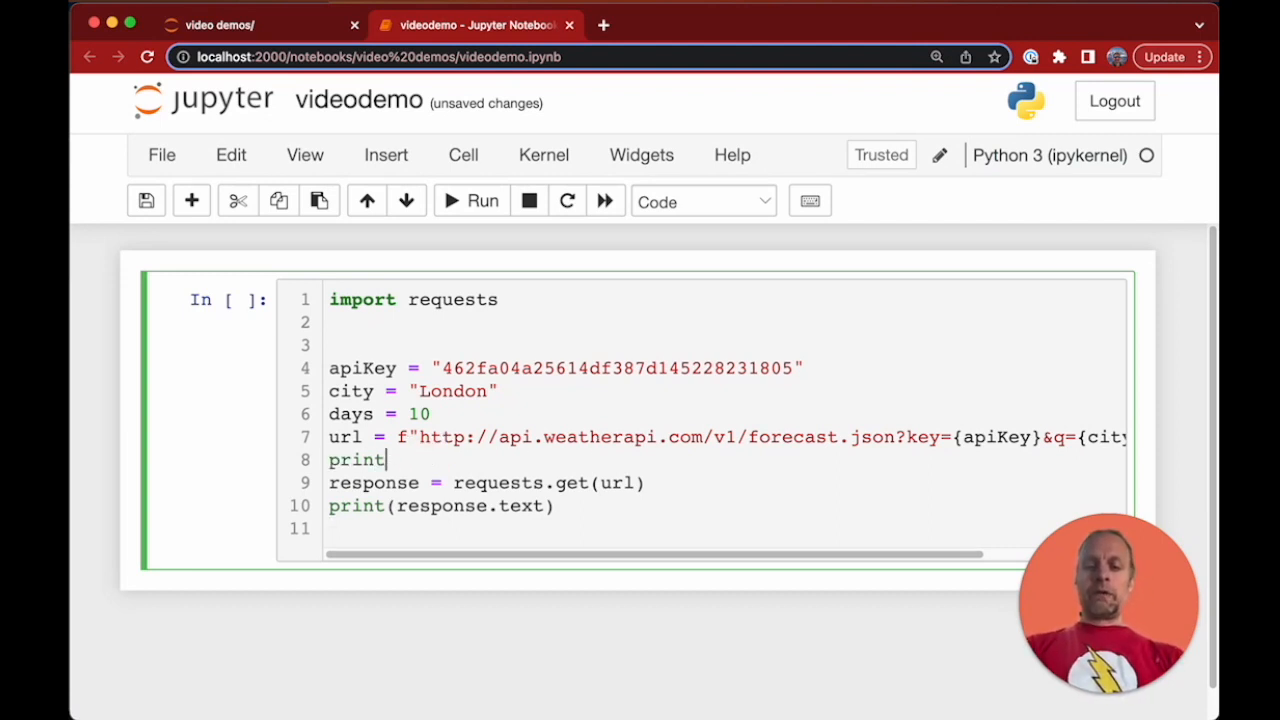
type("(url)")
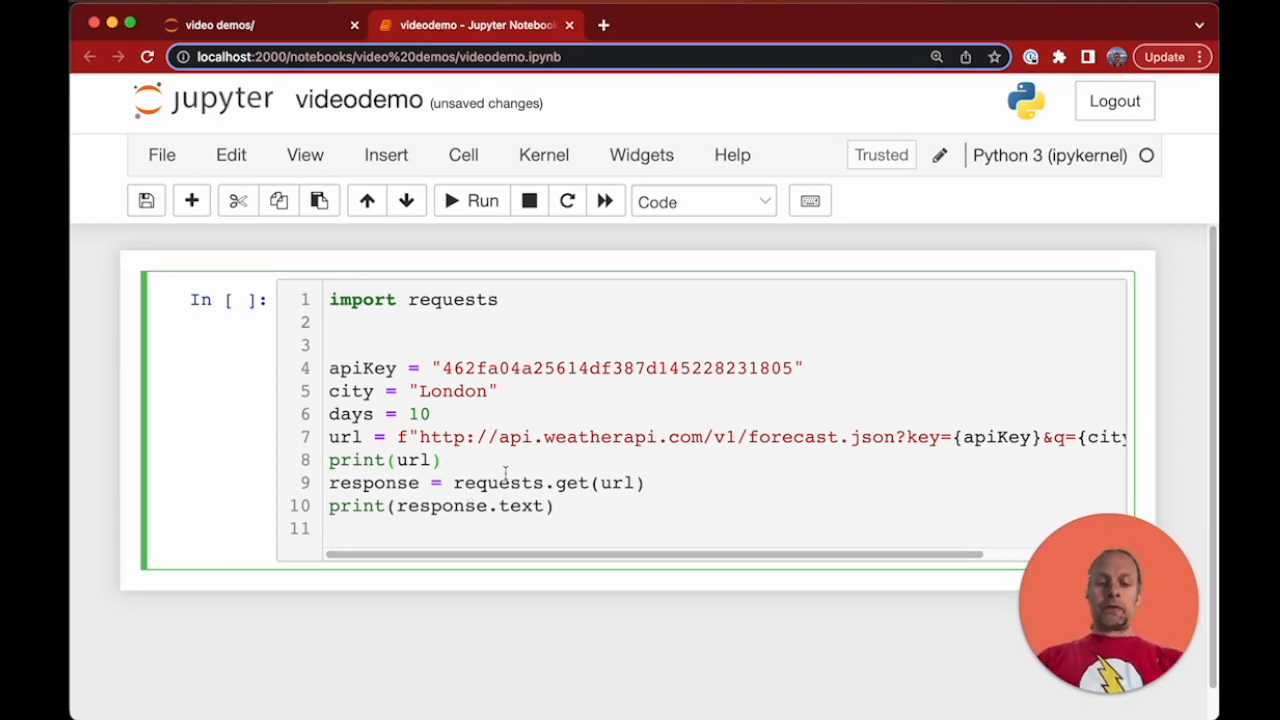
- Run the weather cell to display the request URL and London forecast JSON
left_click(484, 200)
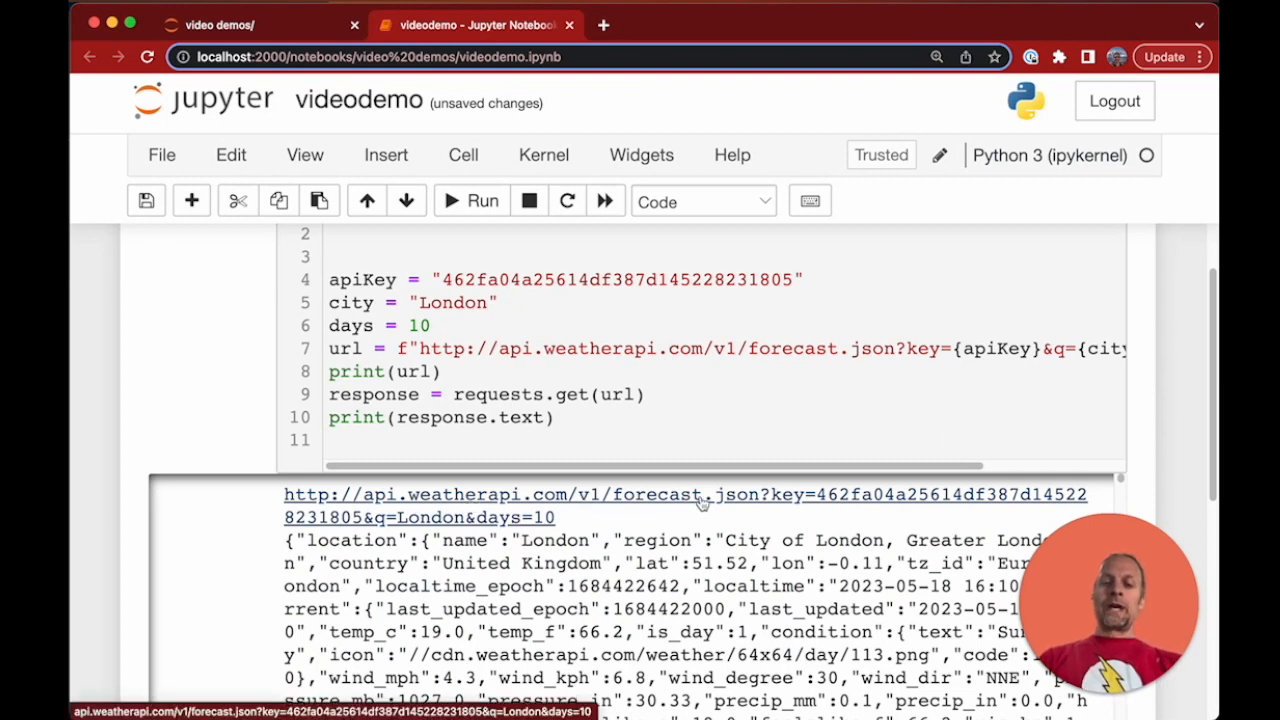
mouse_move(390, 528)
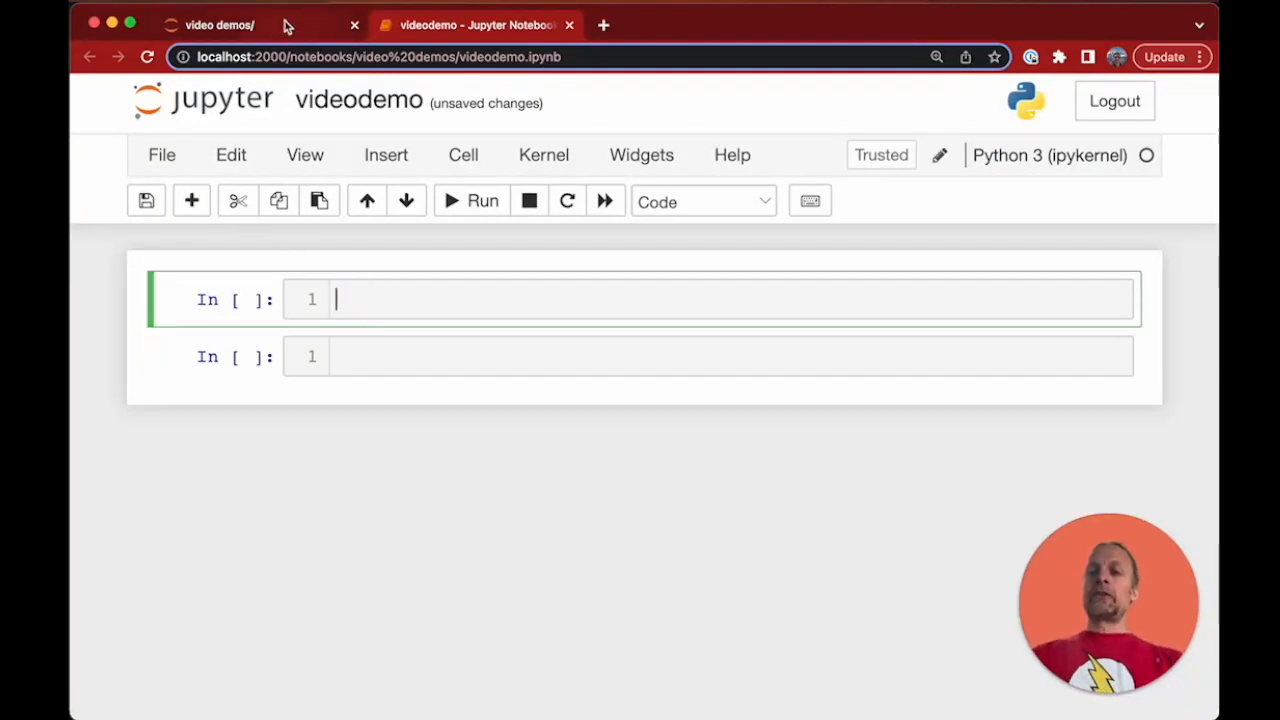
left_click(218, 24)
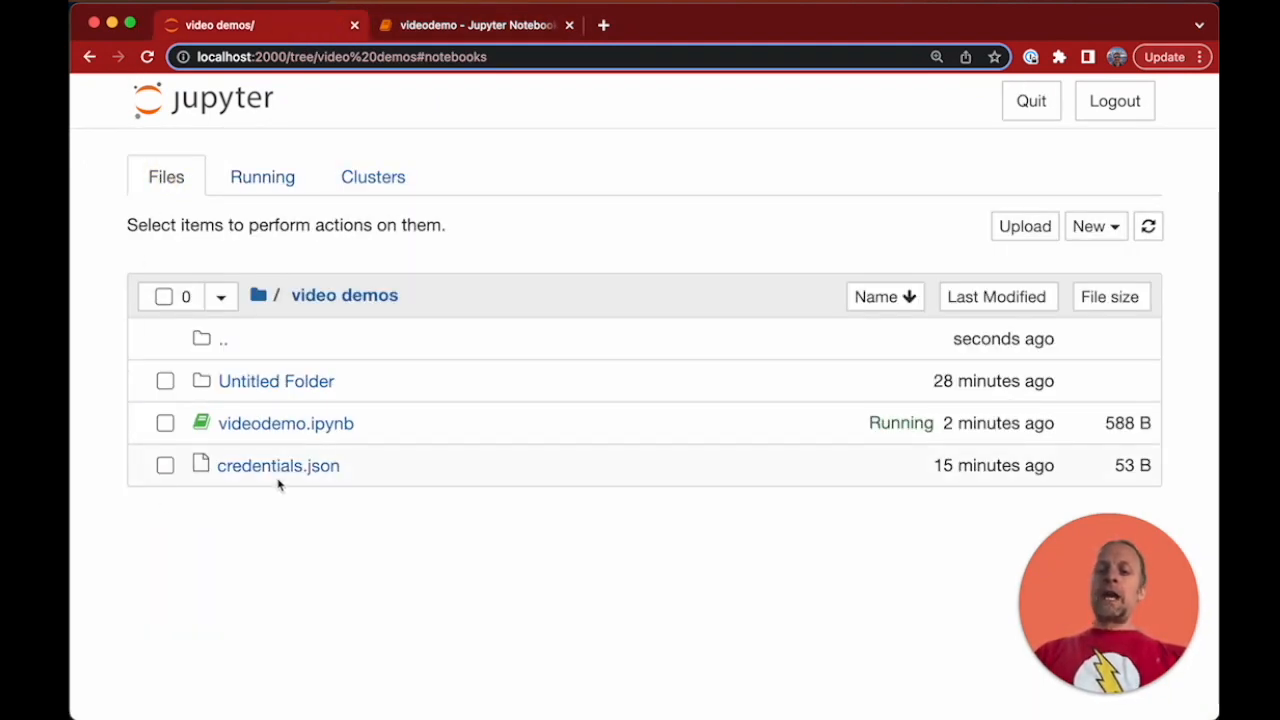
mouse_move(278, 464)
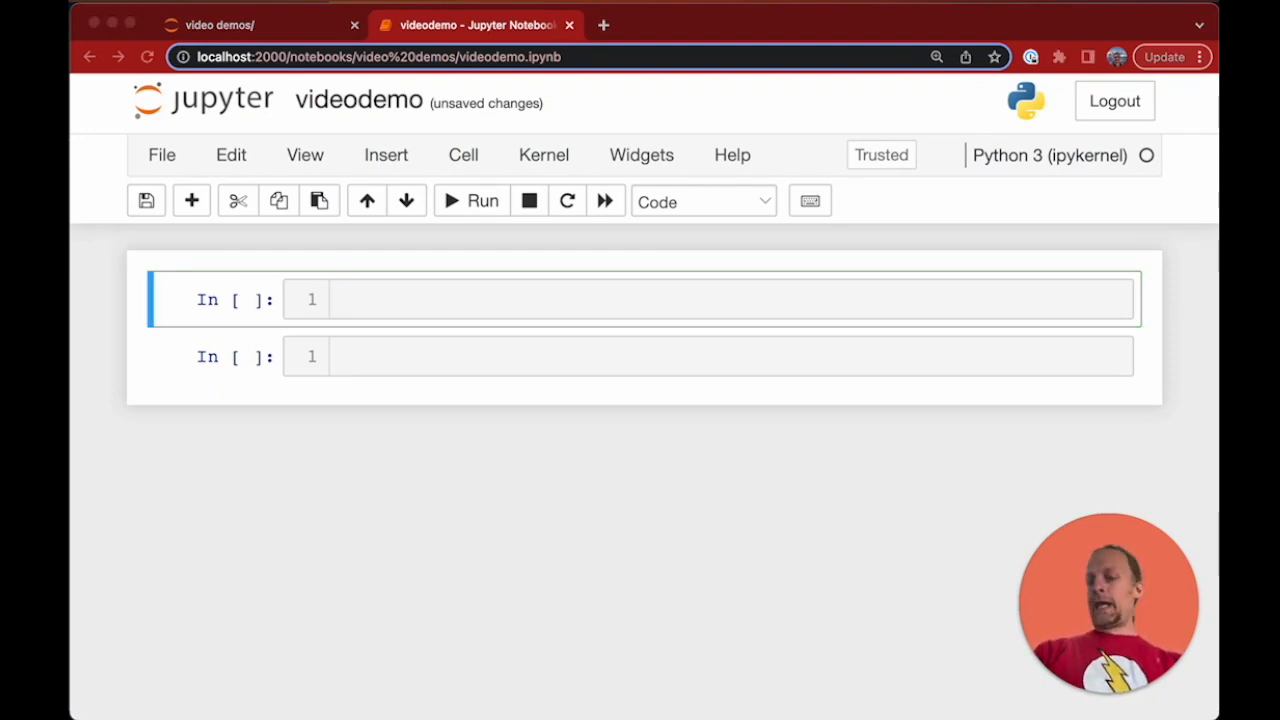
- Write json import, try/except loading credentials.json with a missing-file message, and print(credentials)
left_click(392, 300)
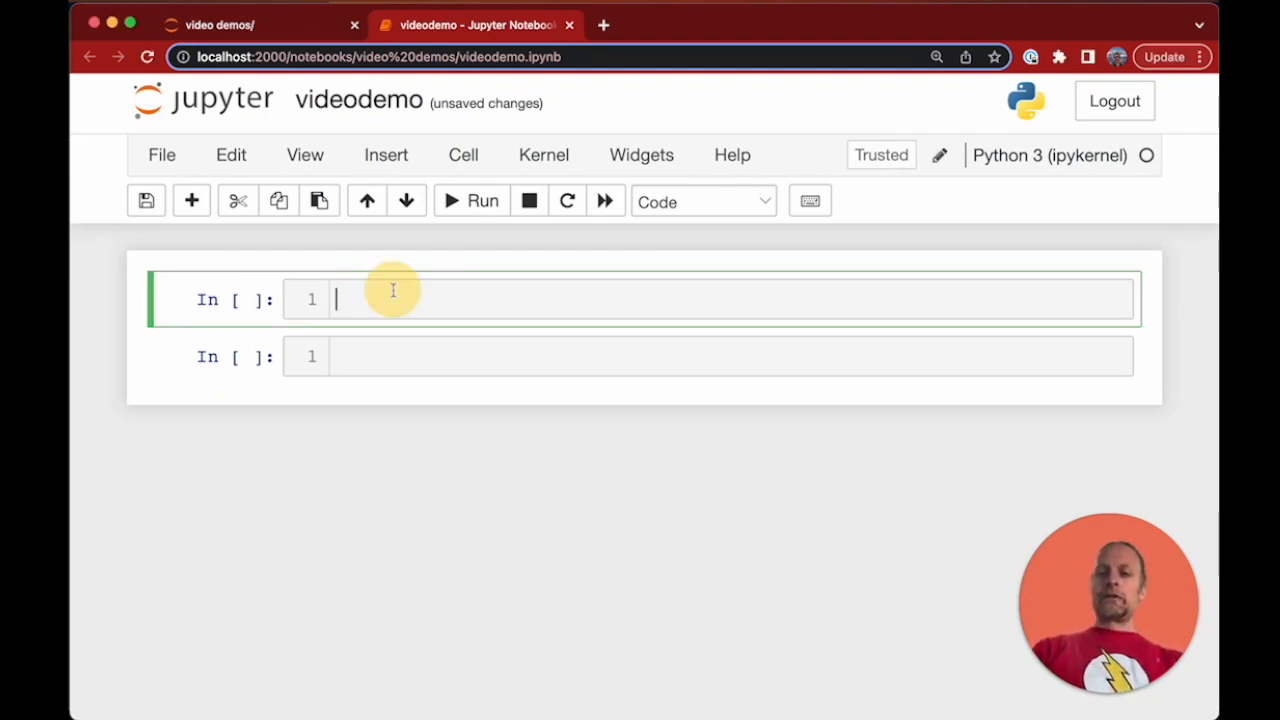
type("import json")
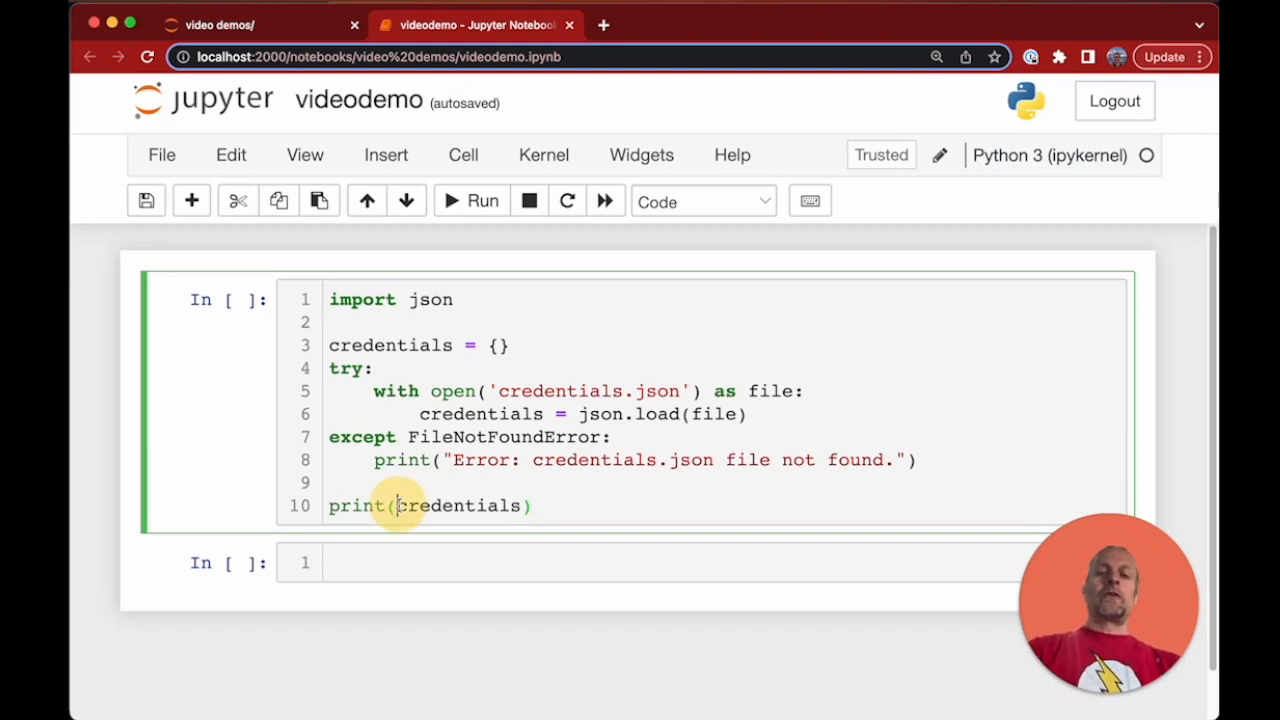
left_click(472, 200)
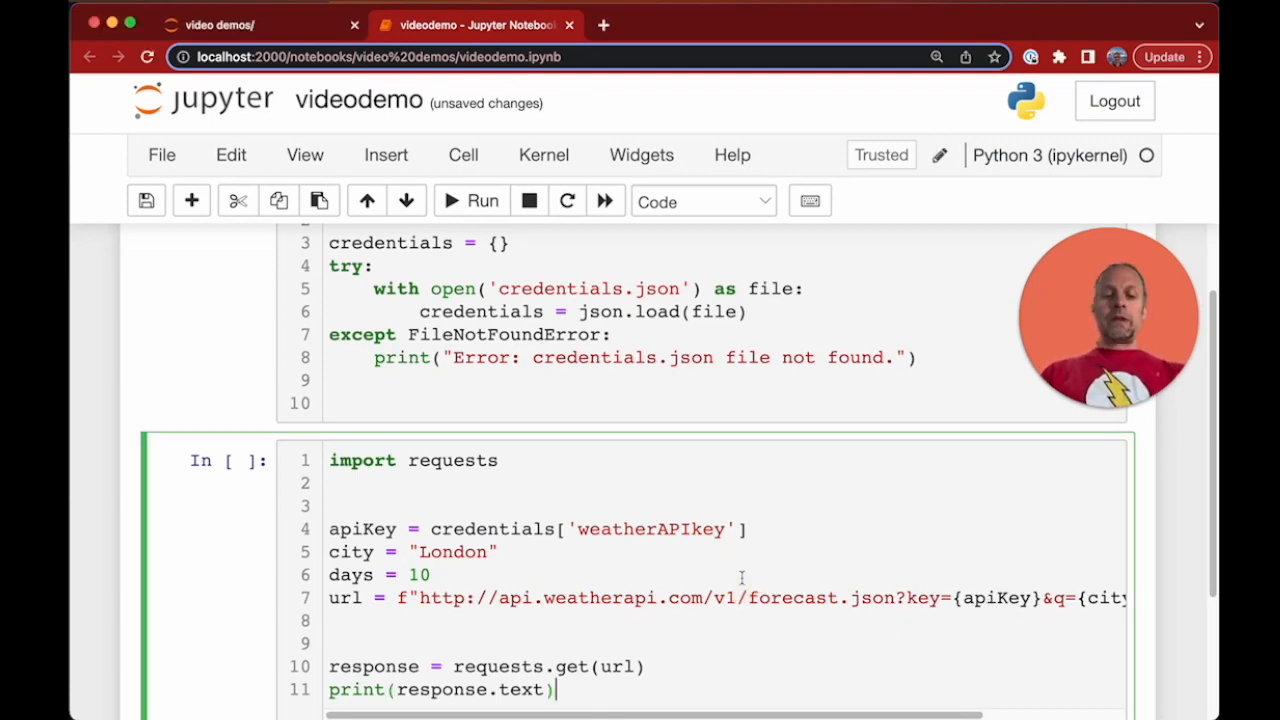
- Run the credentials and weather cells, leaving a new empty cell below
left_click(470, 200)
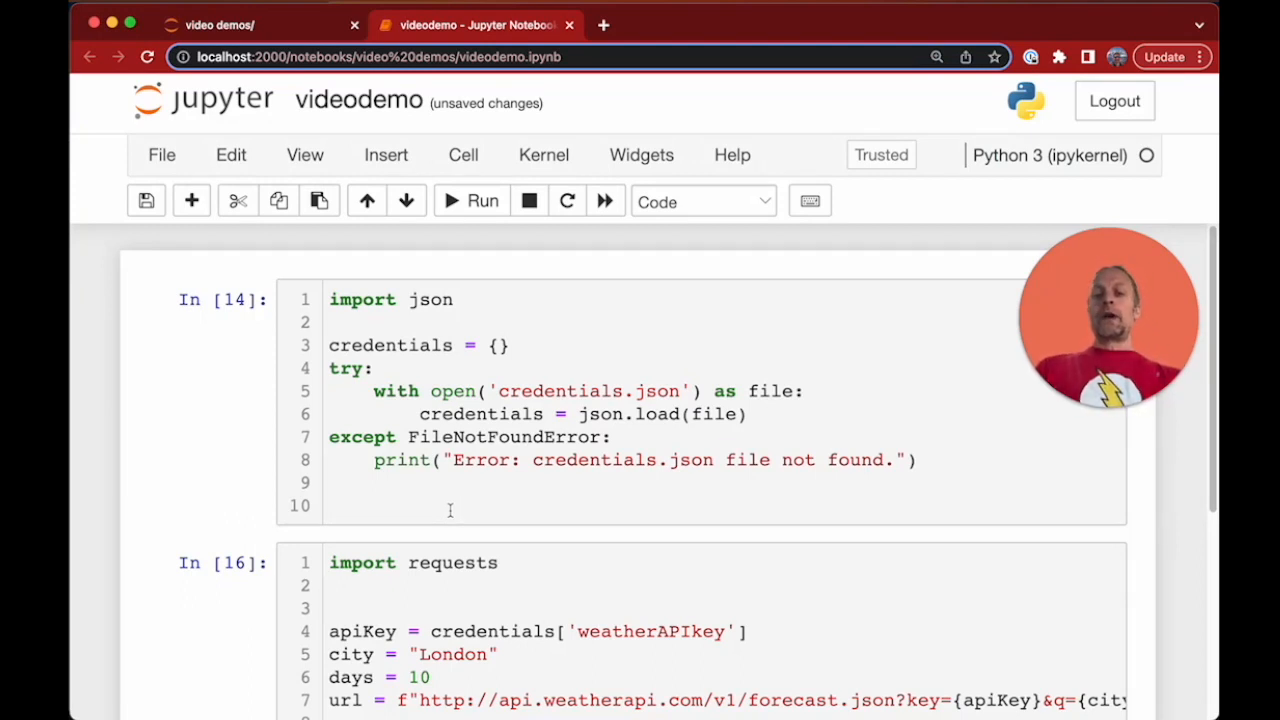
mouse_move(504, 278)
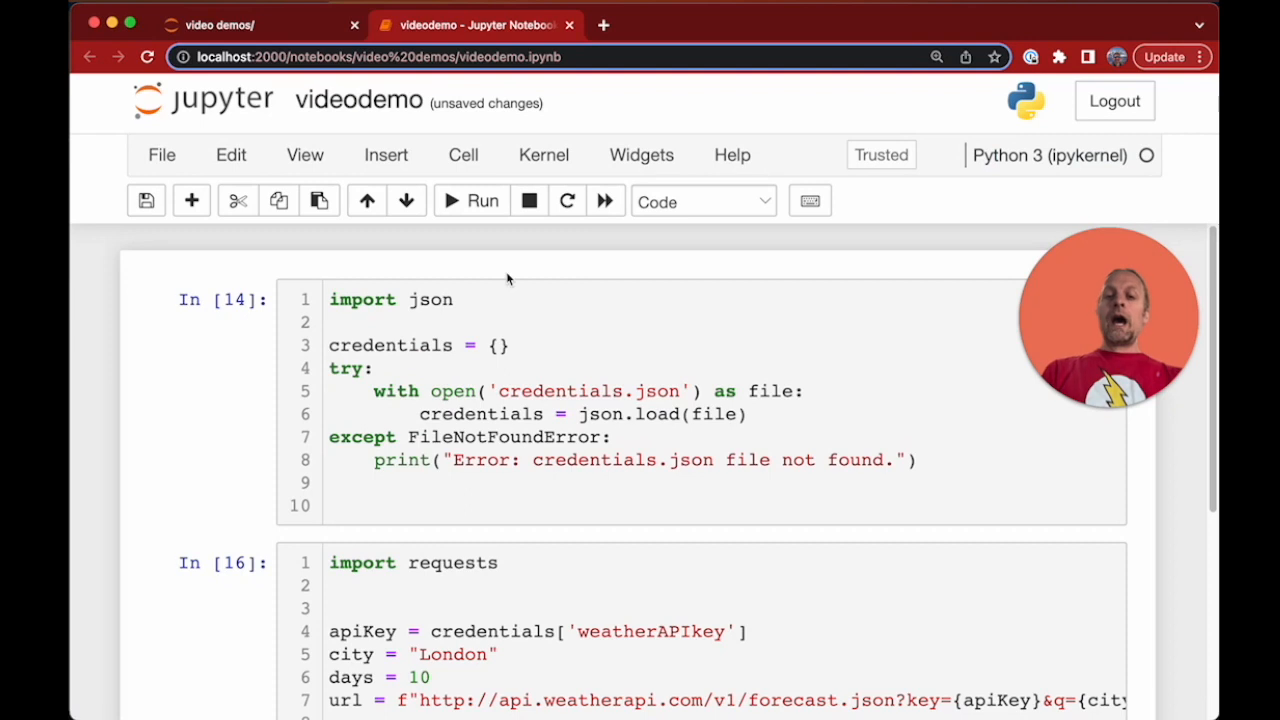
scroll("down", 3)
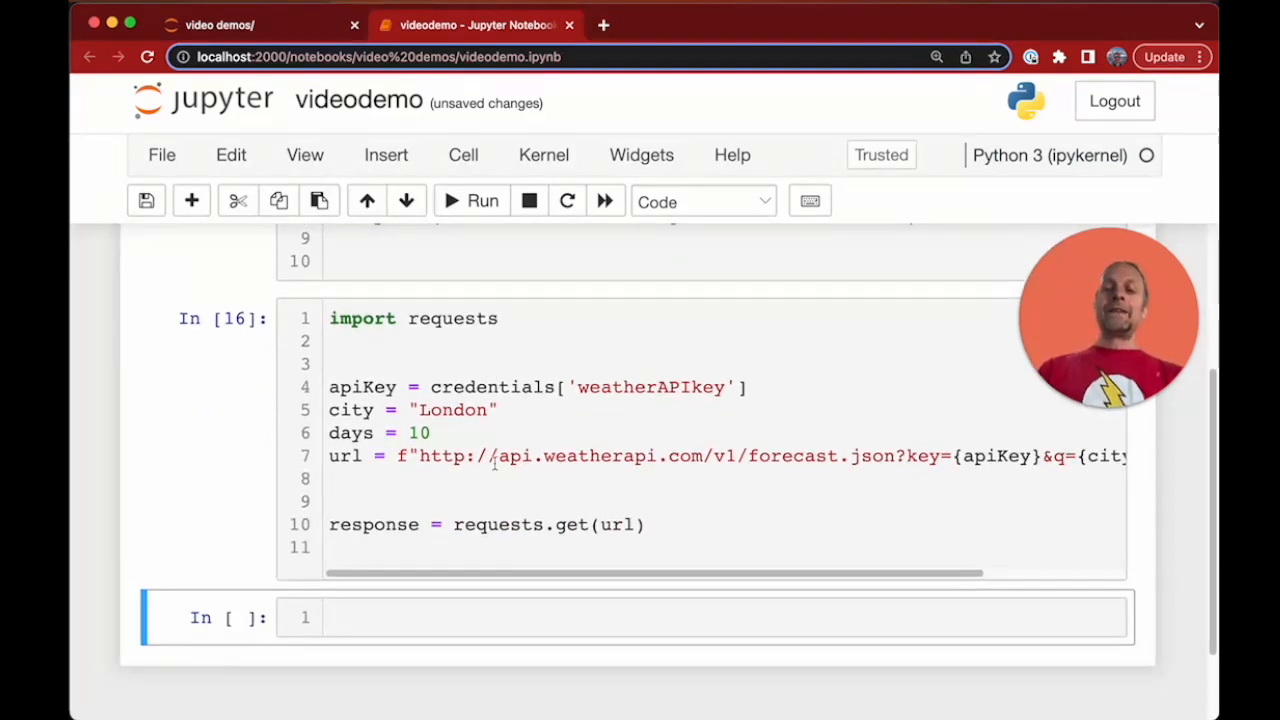